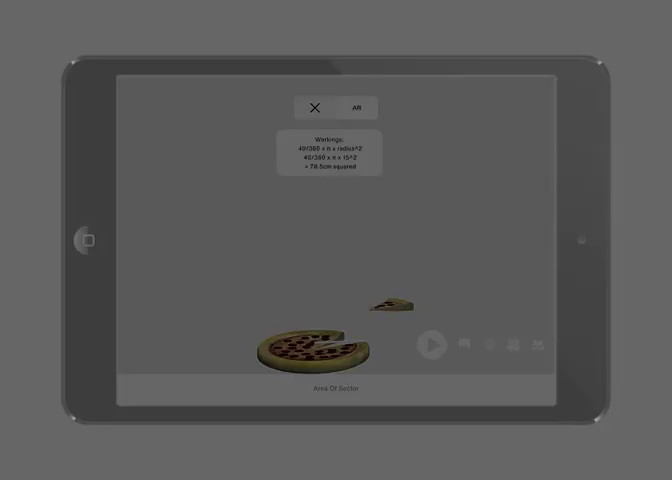
Start the pizza animation with the 40° slice removed and its 78.5 cm² area workings
click(430, 345)
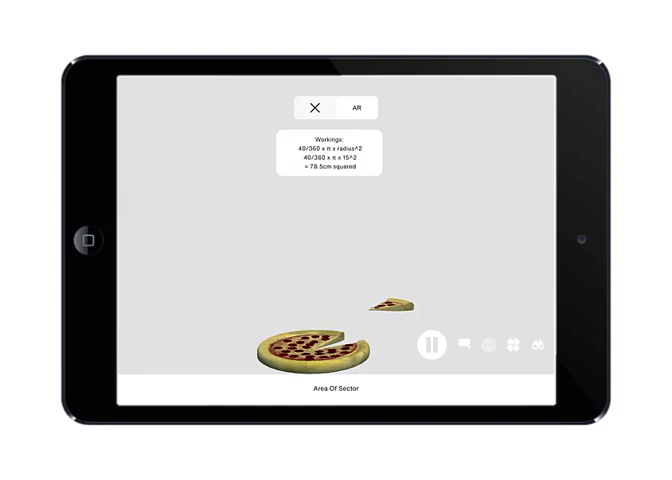